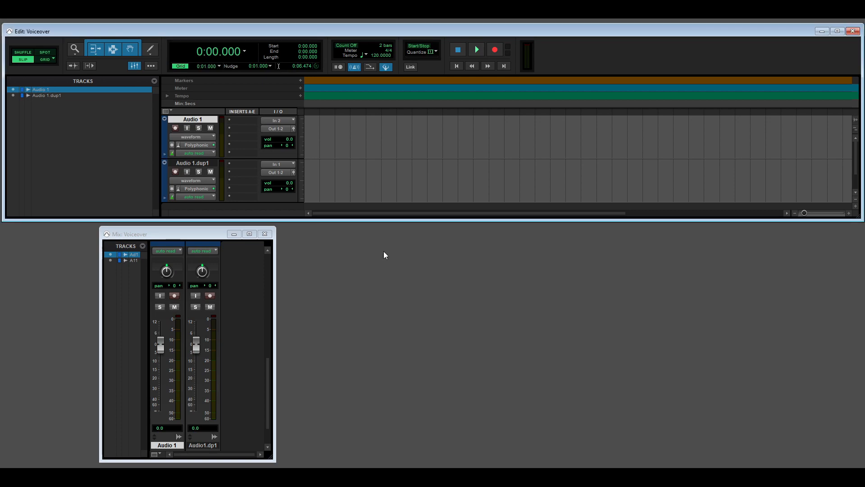
{"action": "mouse_move", "coordinate": [393, 219]}
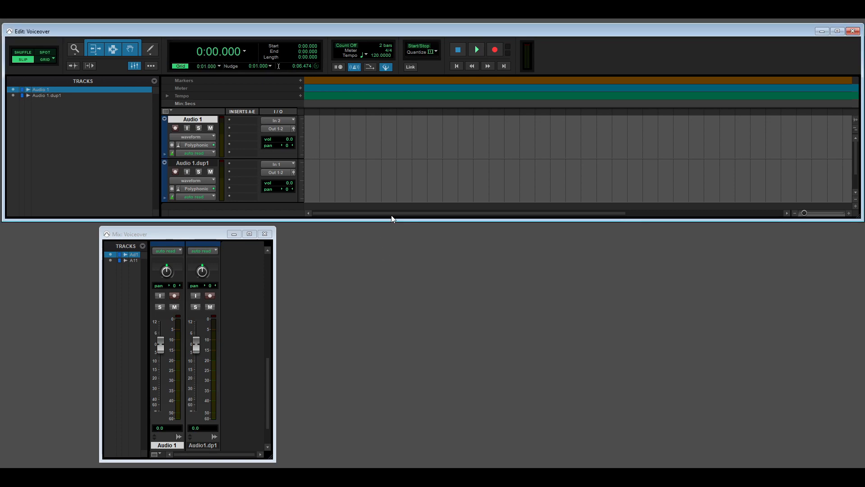
{"action": "mouse_move", "coordinate": [395, 237]}
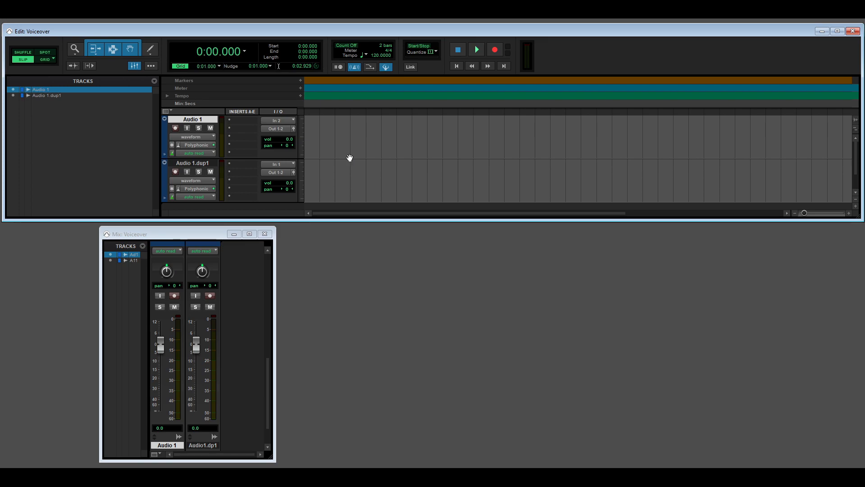
- Record-arm the Audio 1 track in the Voiceover session's Edit window
{"action": "left_click", "coordinate": [176, 128]}
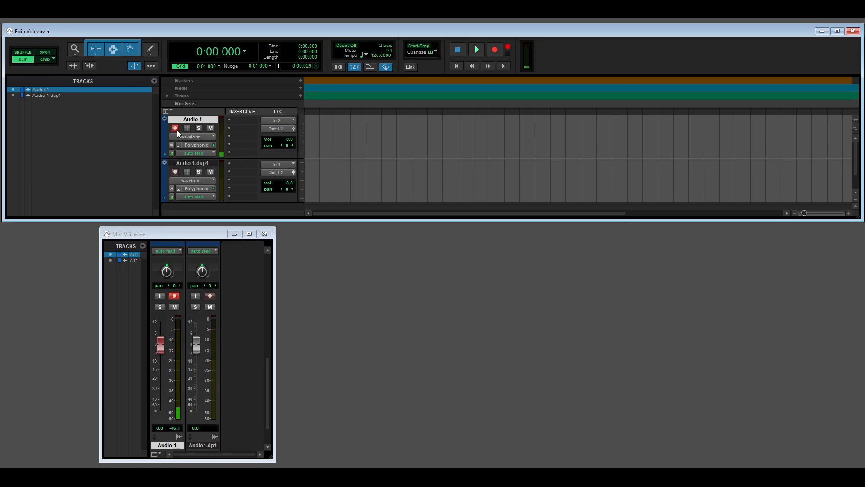